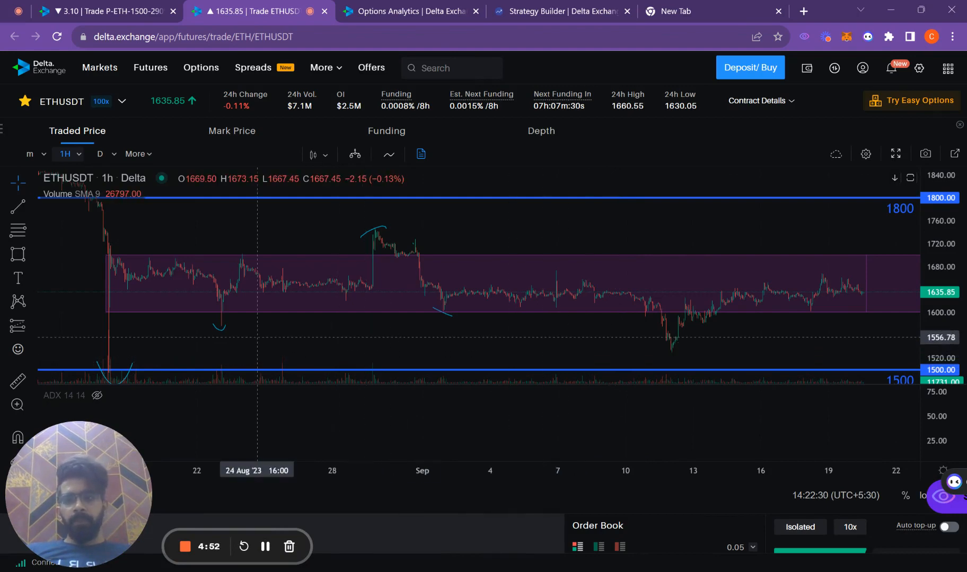
pyautogui.moveTo(159, 306)
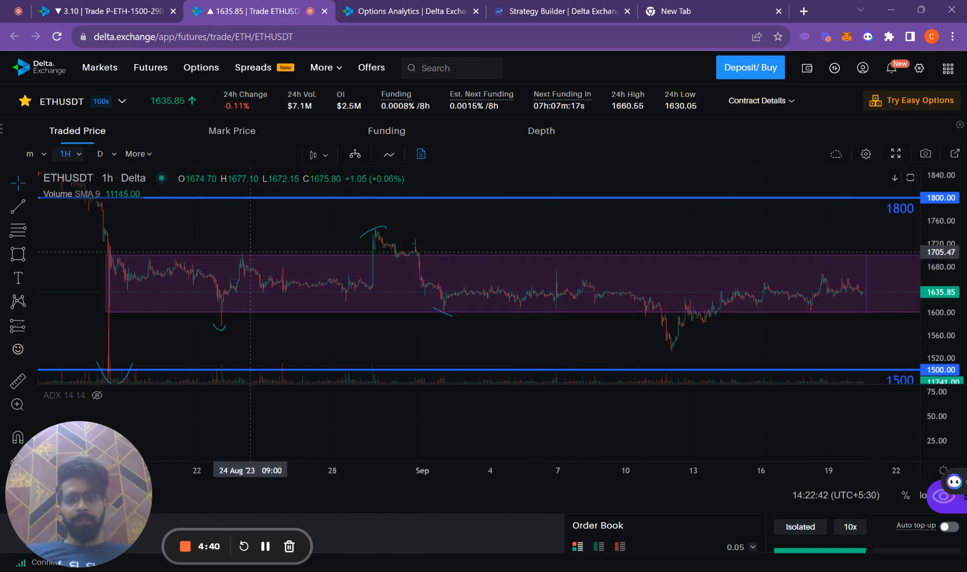
pyautogui.moveTo(273, 302)
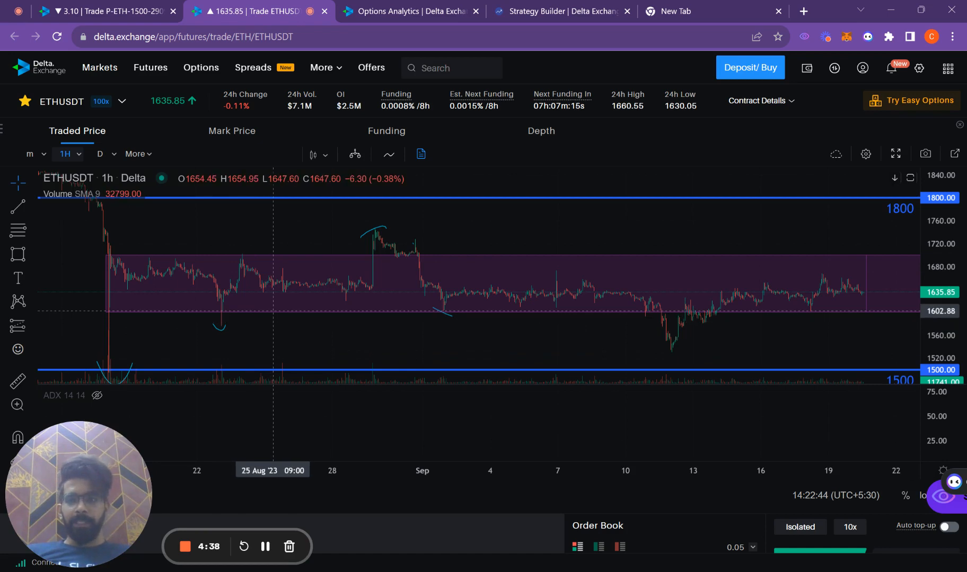
pyautogui.moveTo(280, 302)
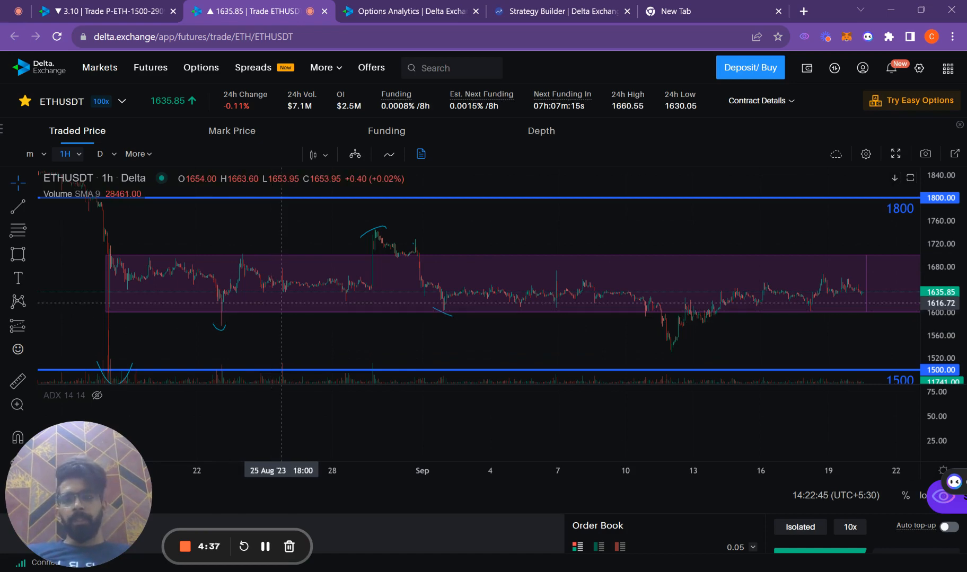
pyautogui.moveTo(382, 234)
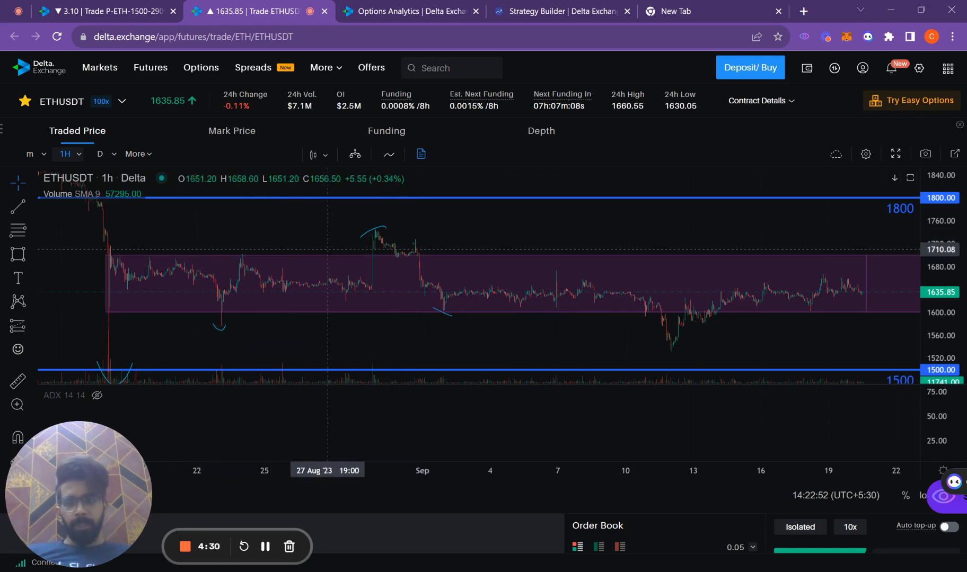
pyautogui.moveTo(661, 325)
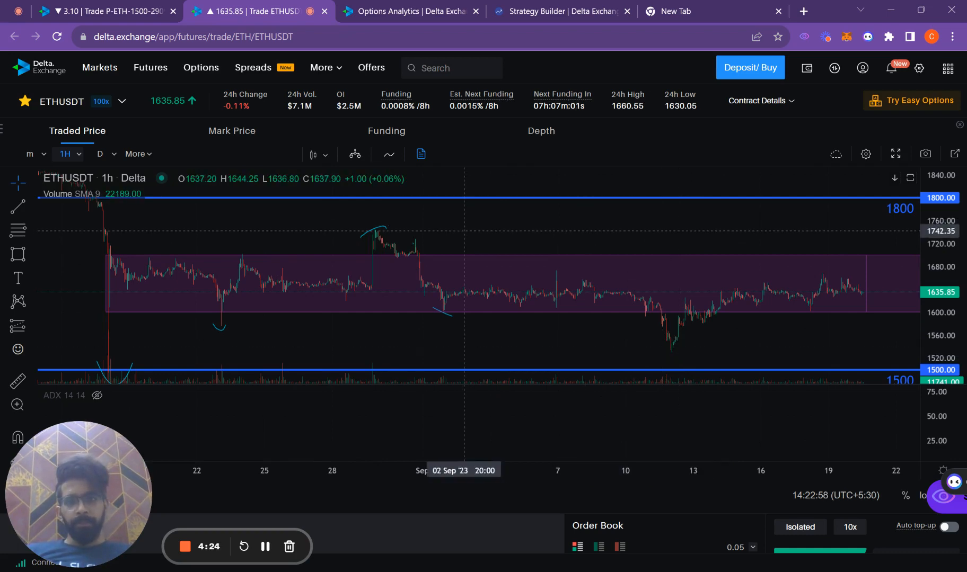
pyautogui.moveTo(634, 345)
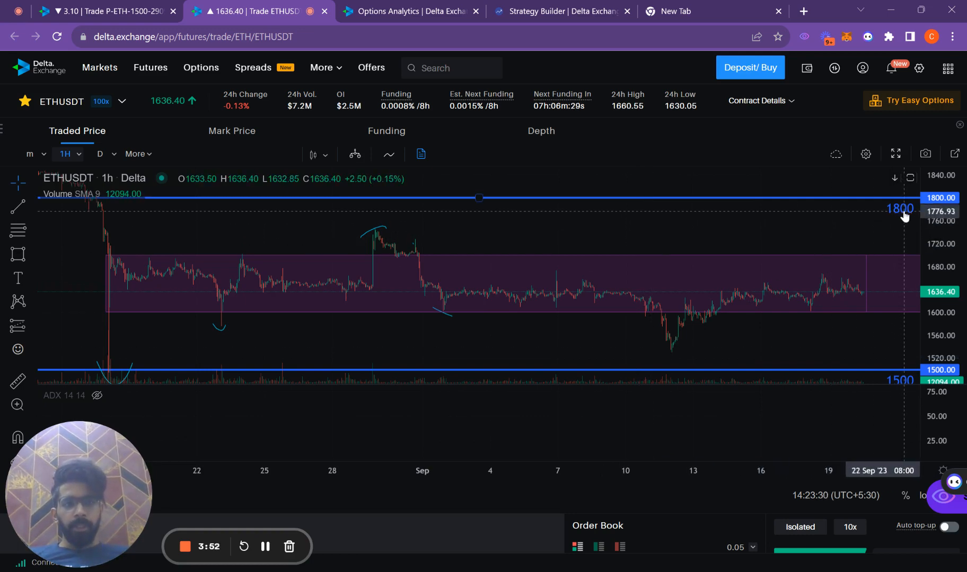
pyautogui.moveTo(897, 375)
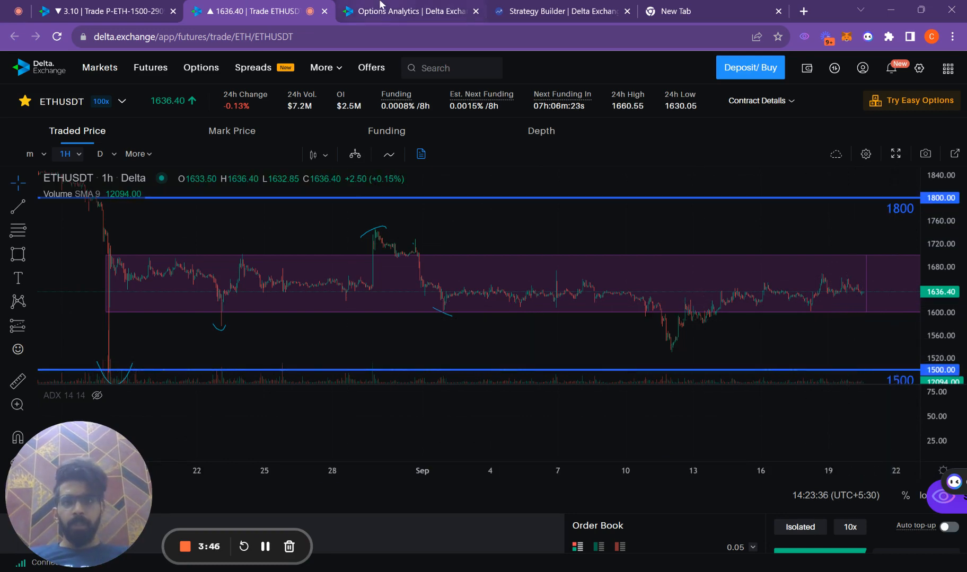
# - View the 1800/1500 short strangle payoff chart, then return to the ETHUSDT notes chart
pyautogui.click(561, 11)
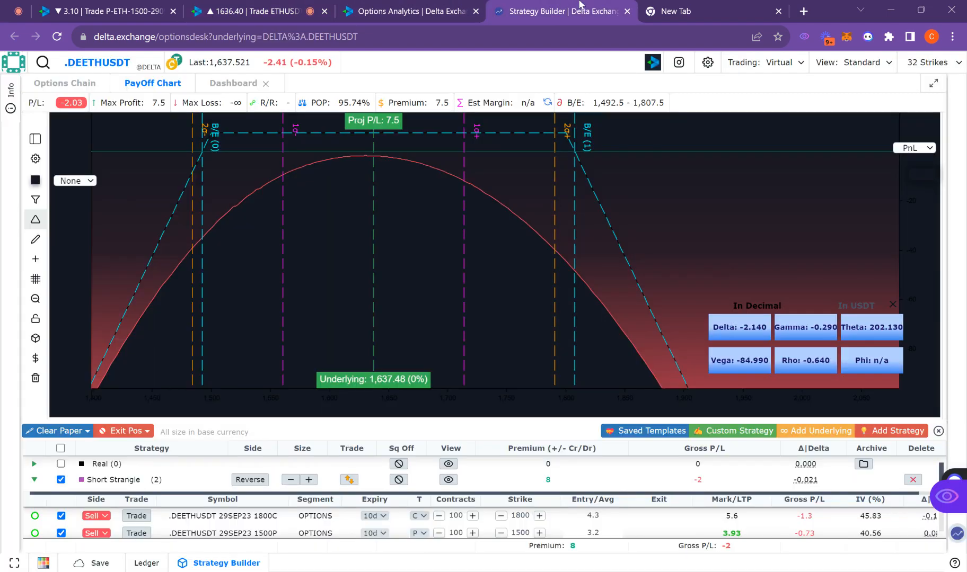
pyautogui.click(253, 11)
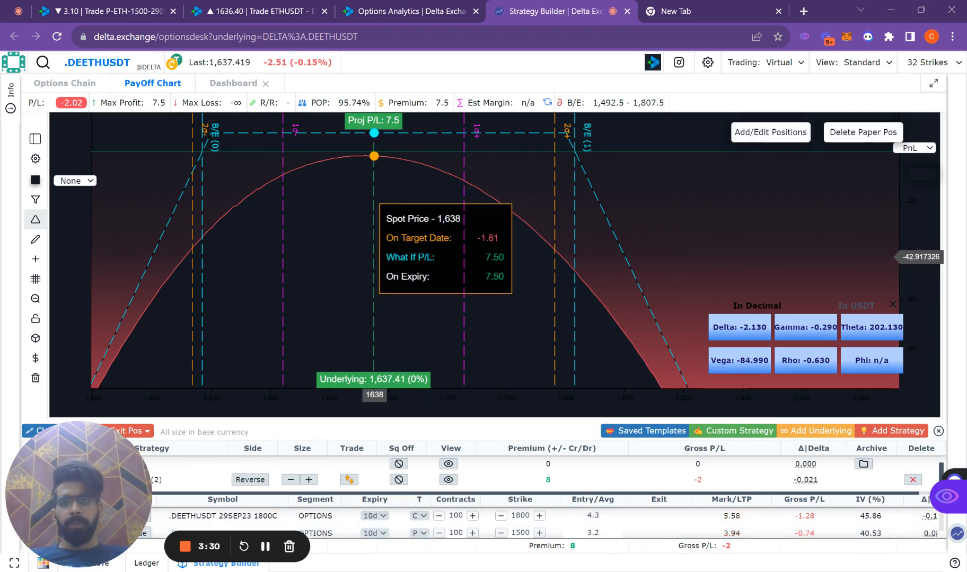
pyautogui.moveTo(241, 202)
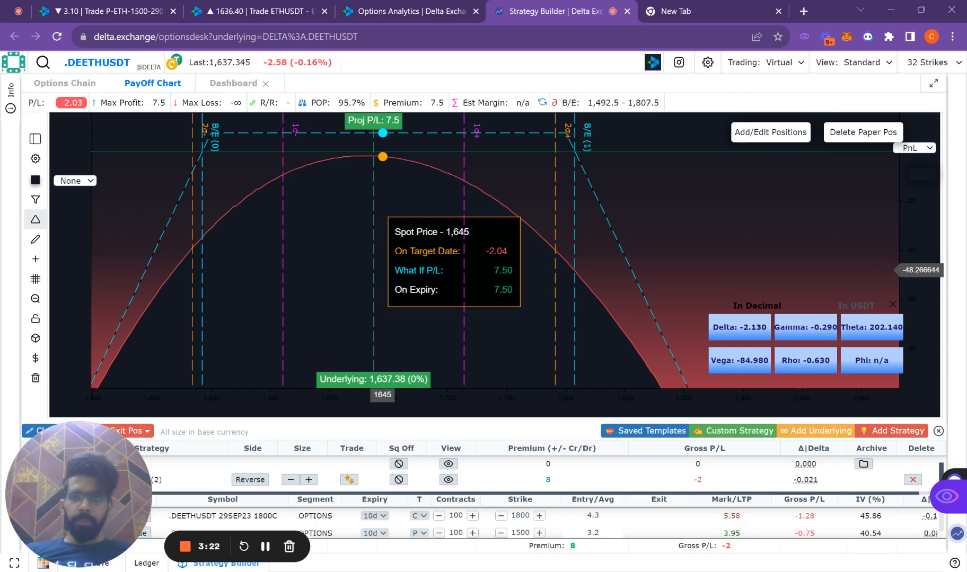
pyautogui.moveTo(211, 229)
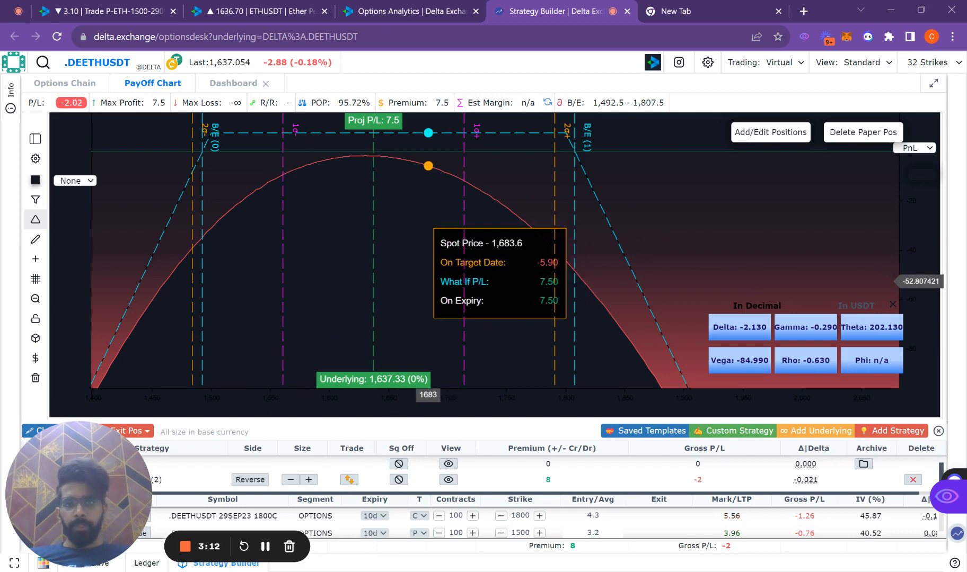
pyautogui.moveTo(410, 161)
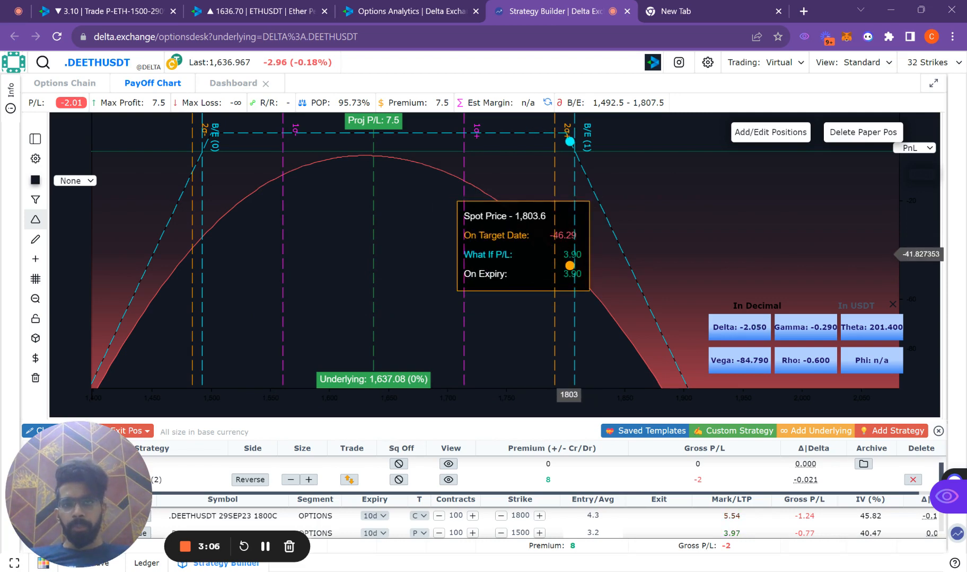
pyautogui.moveTo(424, 164)
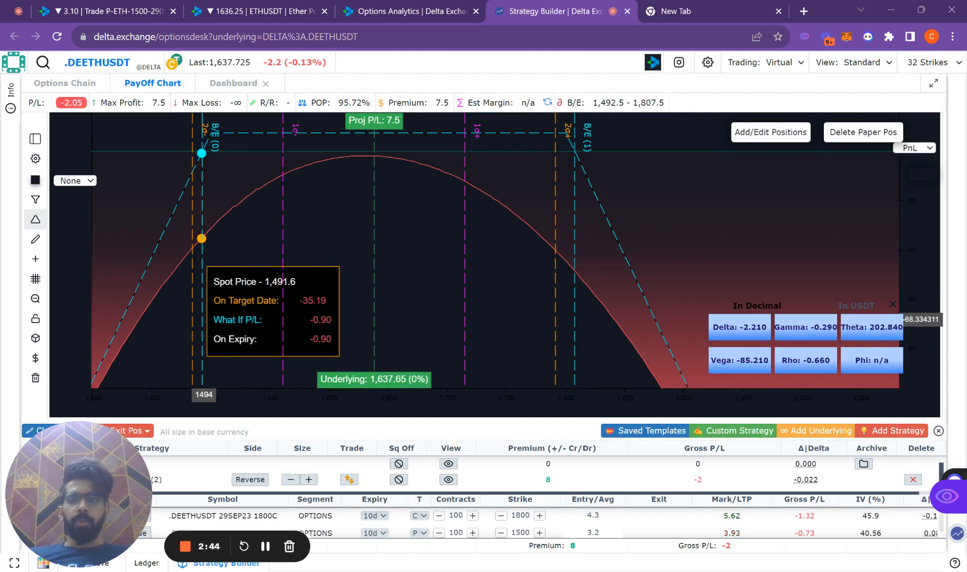
pyautogui.moveTo(402, 159)
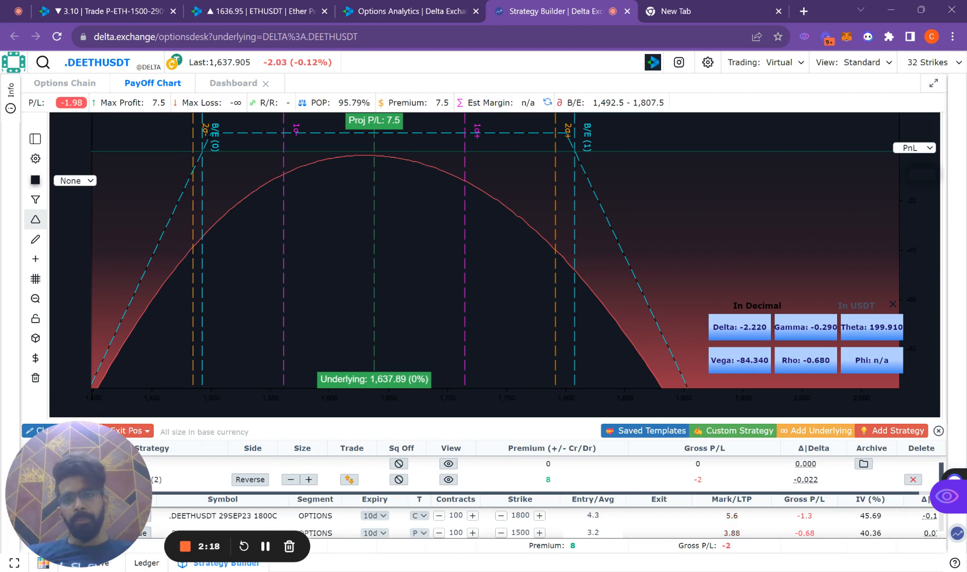
pyautogui.moveTo(206, 143)
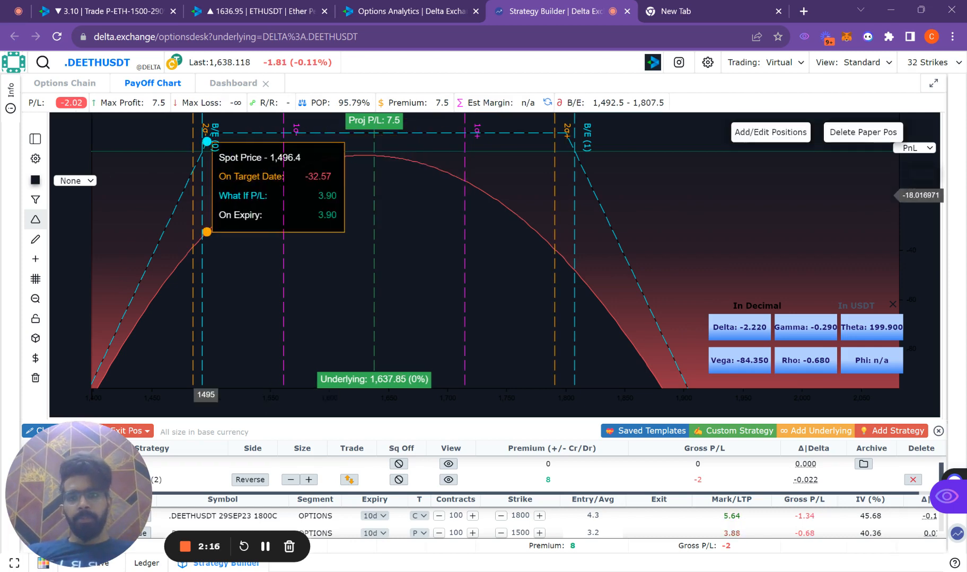
pyautogui.moveTo(206, 142)
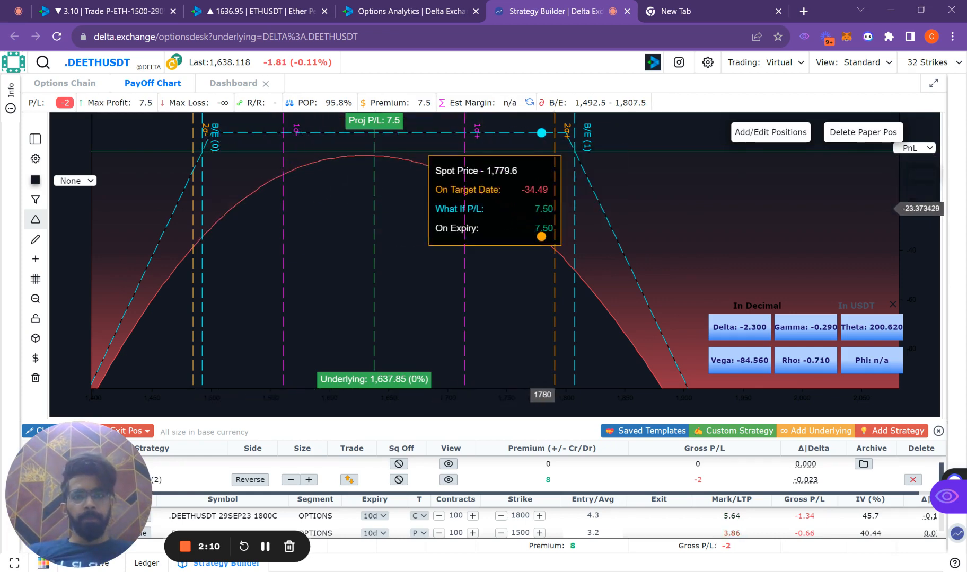
pyautogui.click(259, 11)
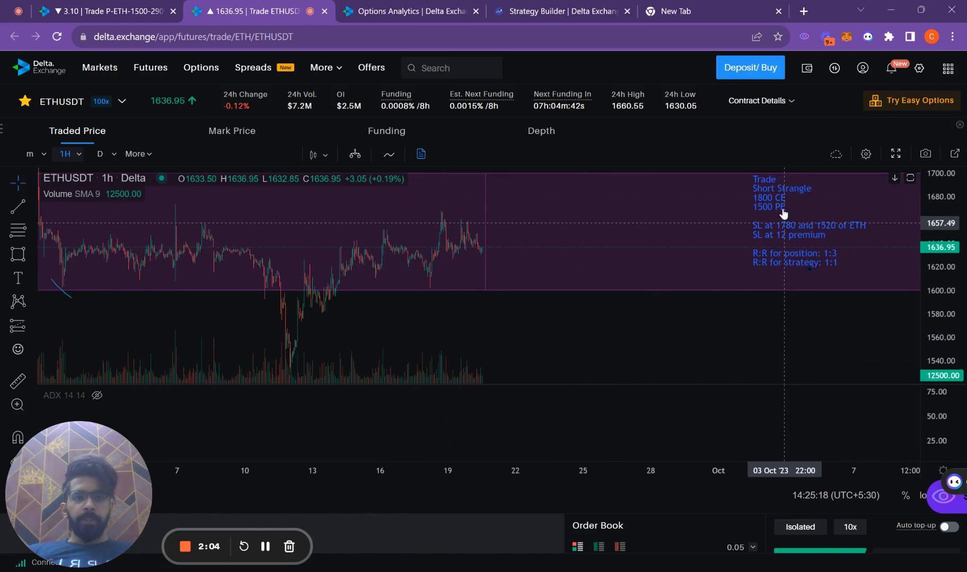
pyautogui.moveTo(778, 206)
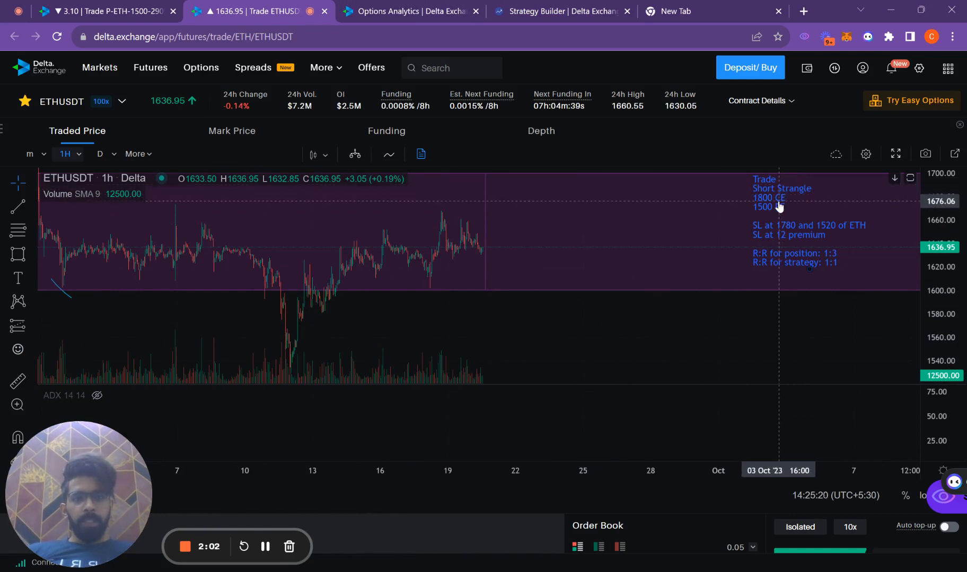
pyautogui.moveTo(778, 223)
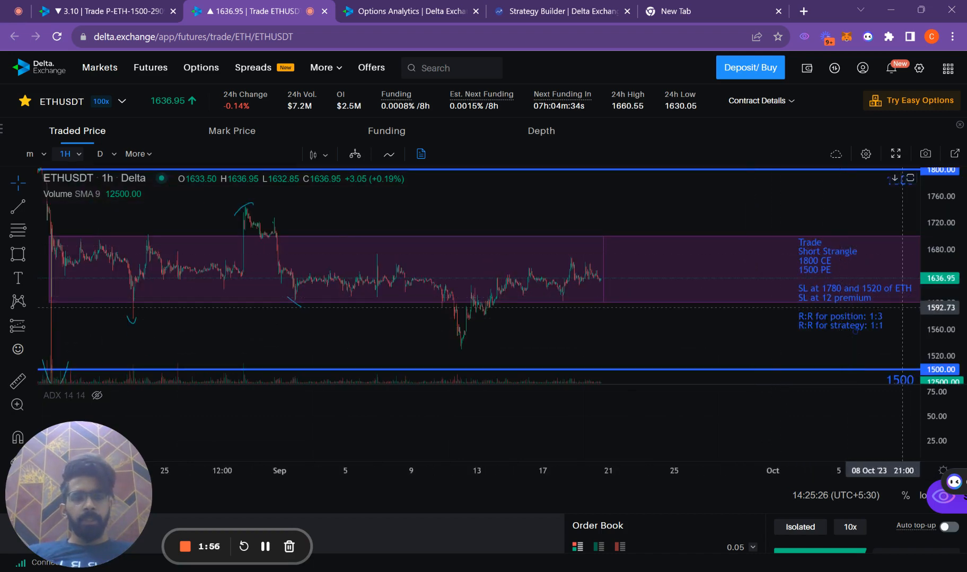
pyautogui.moveTo(887, 319)
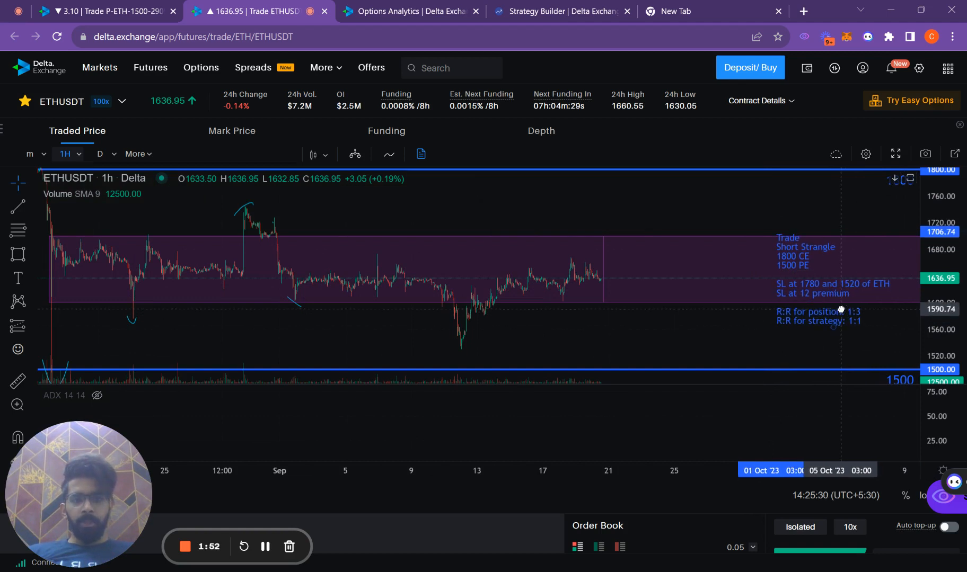
# - Select the short strangle trade notes text on the ETHUSDT chart
pyautogui.click(801, 286)
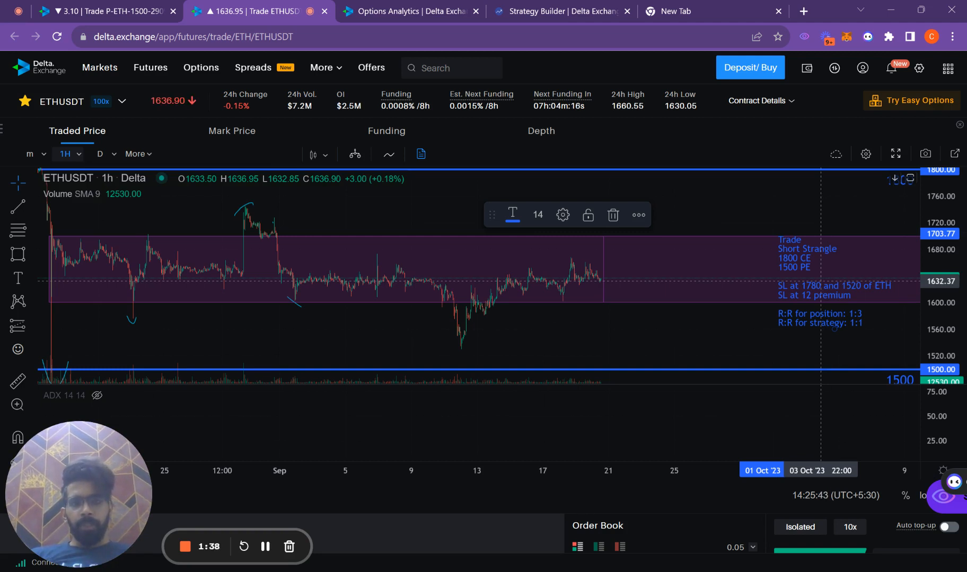
pyautogui.moveTo(625, 338)
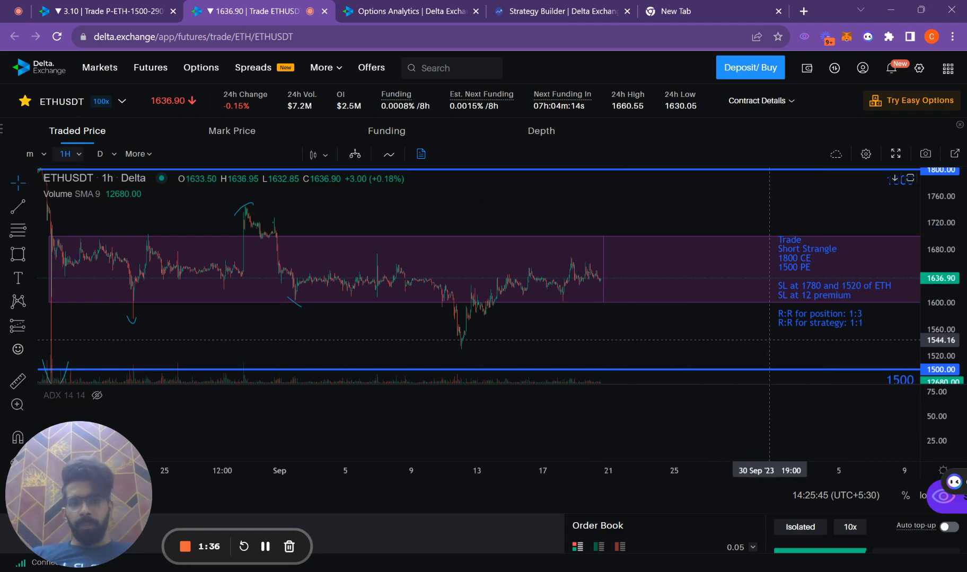
pyautogui.moveTo(812, 294)
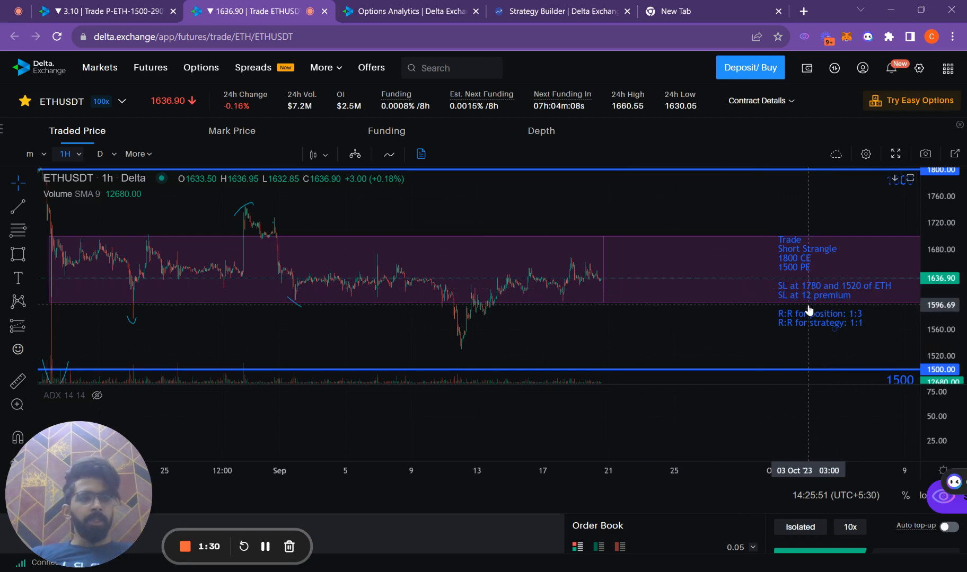
pyautogui.moveTo(864, 294)
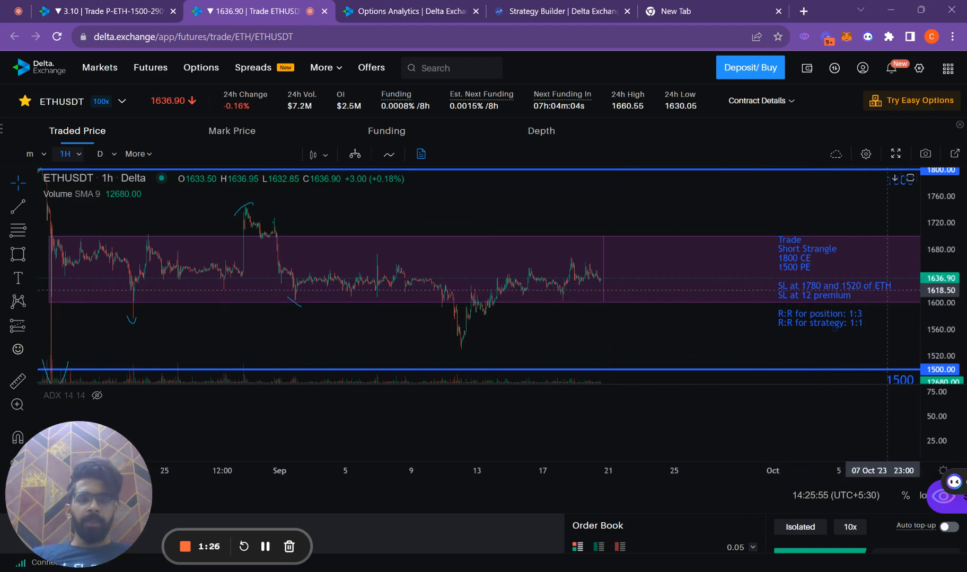
pyautogui.moveTo(881, 298)
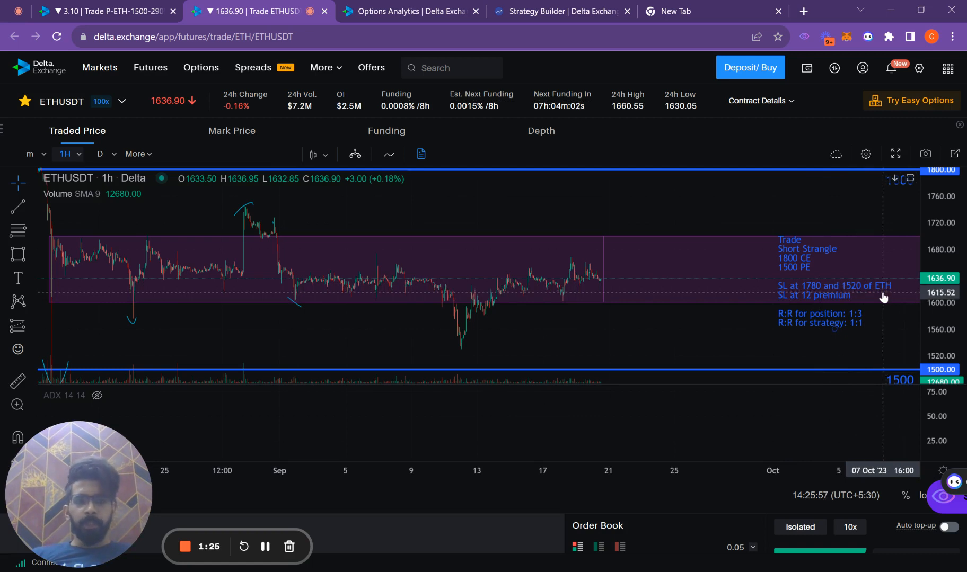
pyautogui.moveTo(812, 188)
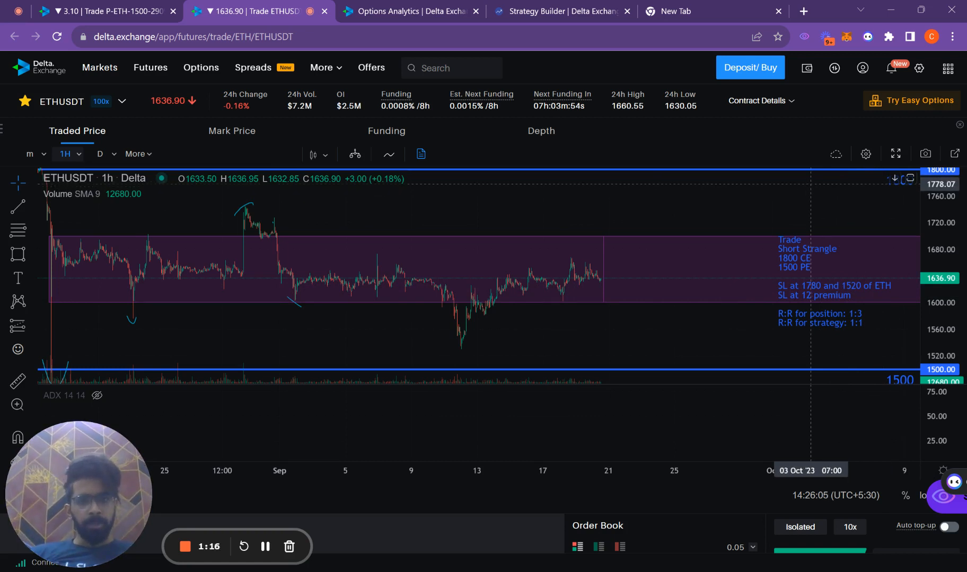
pyautogui.moveTo(773, 351)
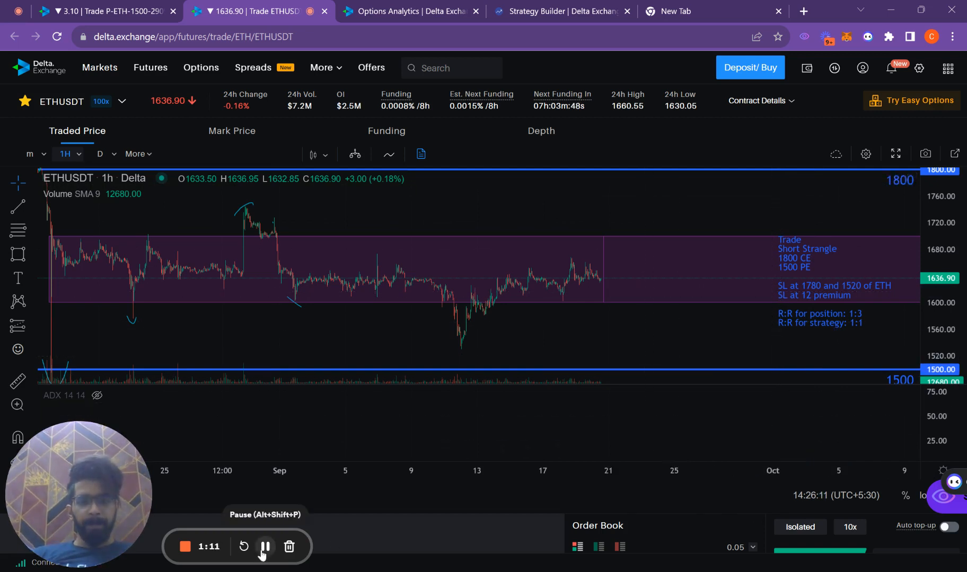
# - Switch to the Options Analytics page showing ETH open interest by strike
pyautogui.click(410, 11)
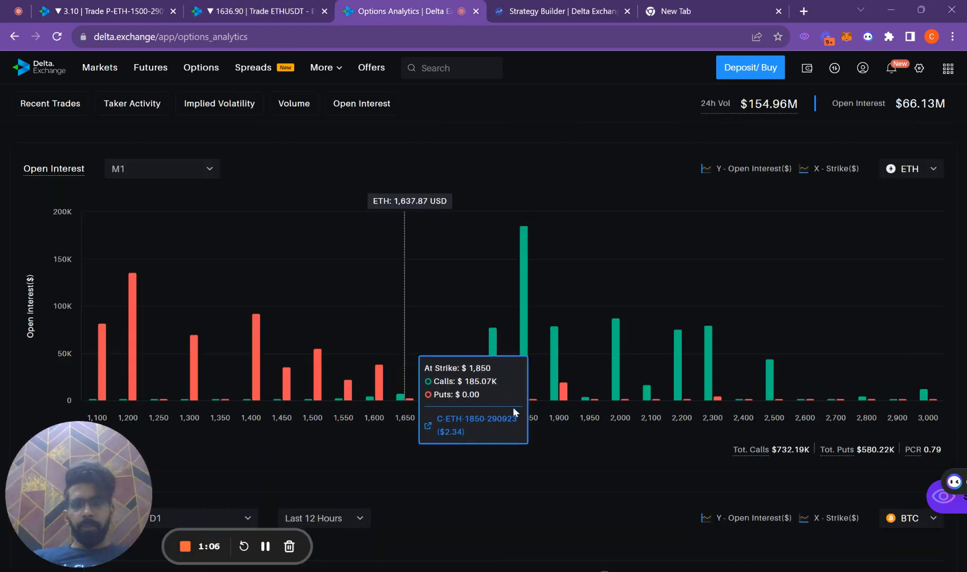
pyautogui.moveTo(464, 439)
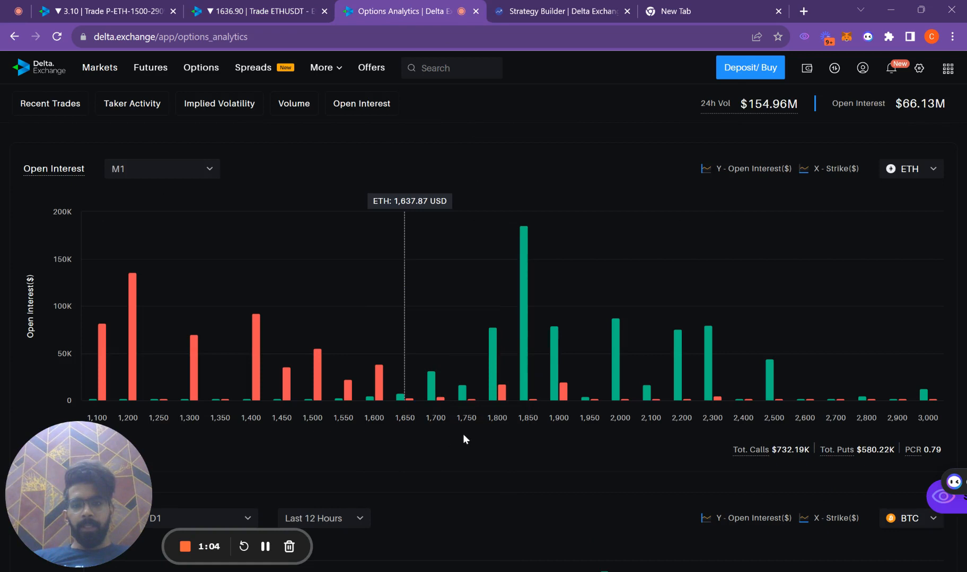
pyautogui.moveTo(496, 398)
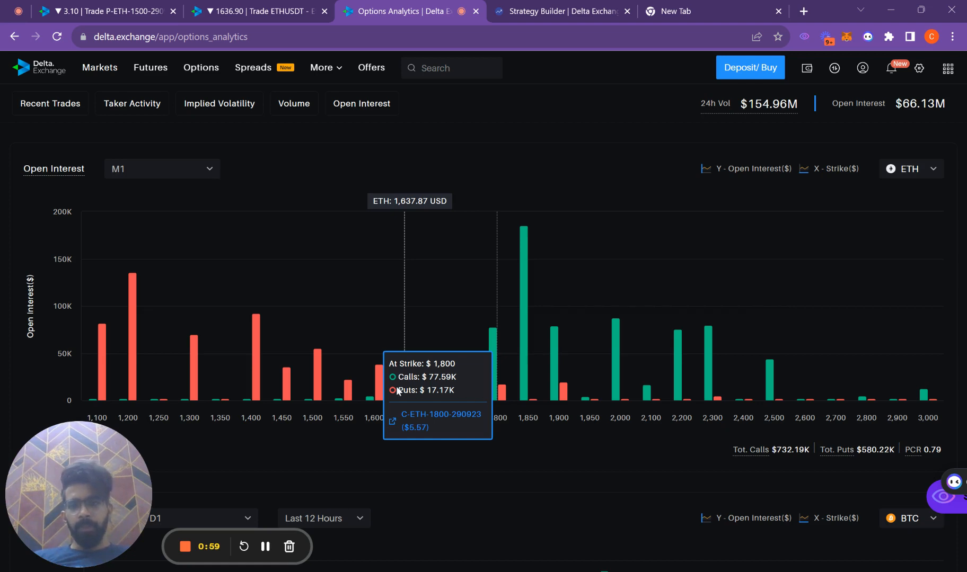
pyautogui.moveTo(311, 382)
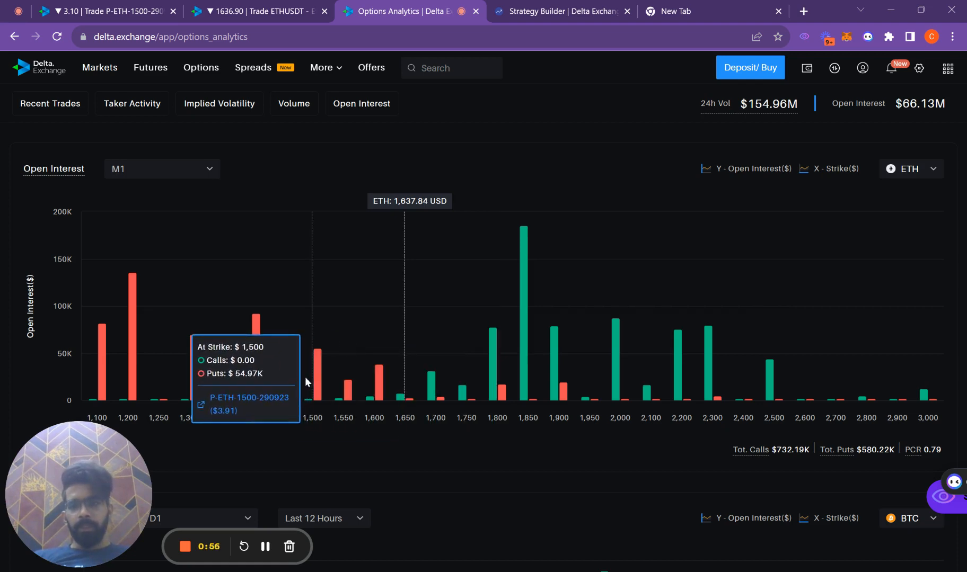
pyautogui.moveTo(423, 460)
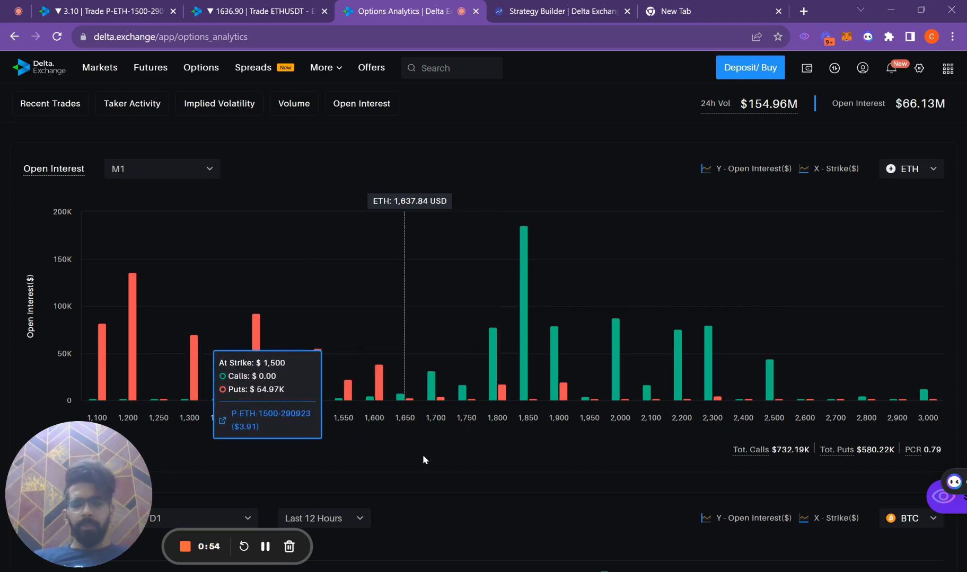
pyautogui.moveTo(430, 455)
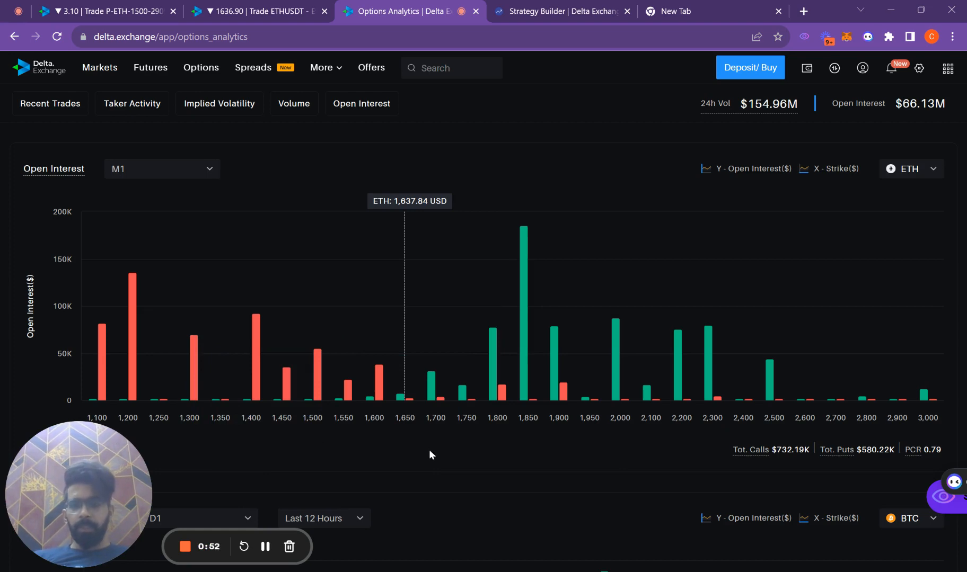
# - Scroll down to the ETH volume-by-strike chart for the 1800 and 1500 strikes
pyautogui.scroll(-3)
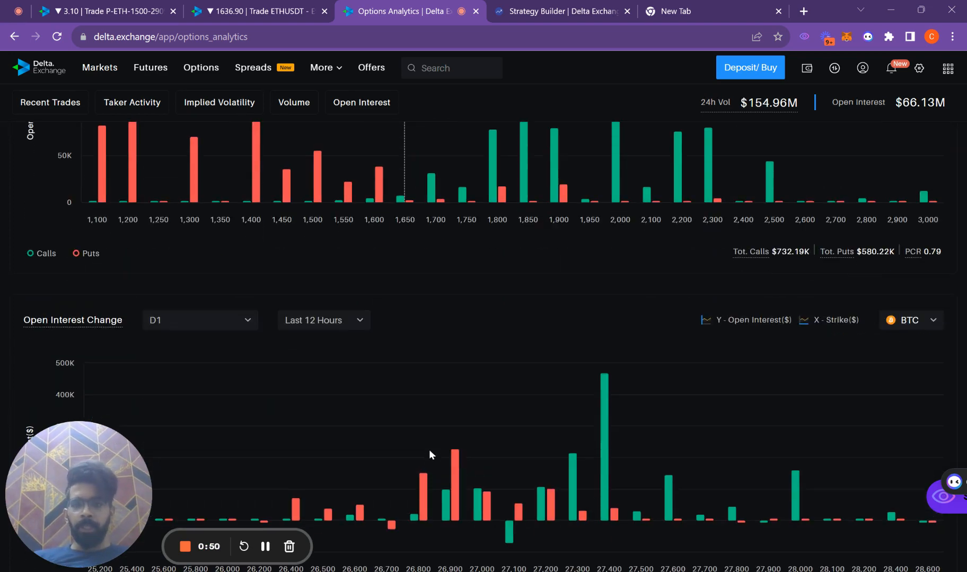
pyautogui.scroll(-3)
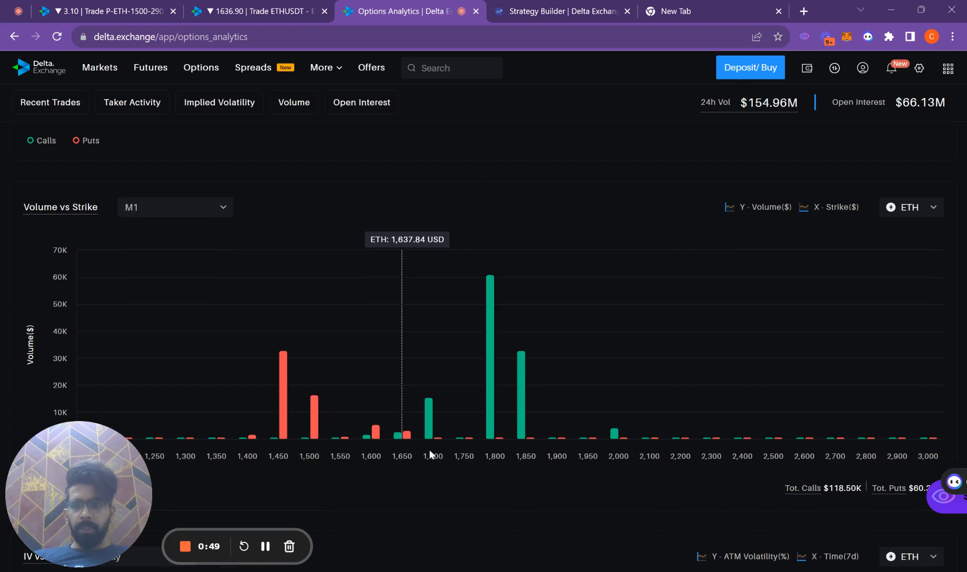
pyautogui.moveTo(490, 420)
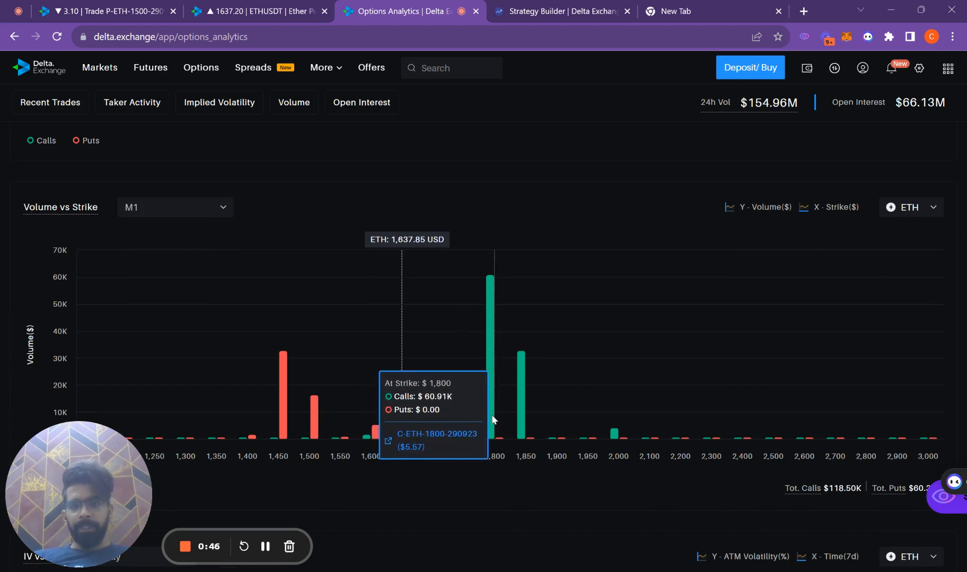
pyautogui.moveTo(327, 421)
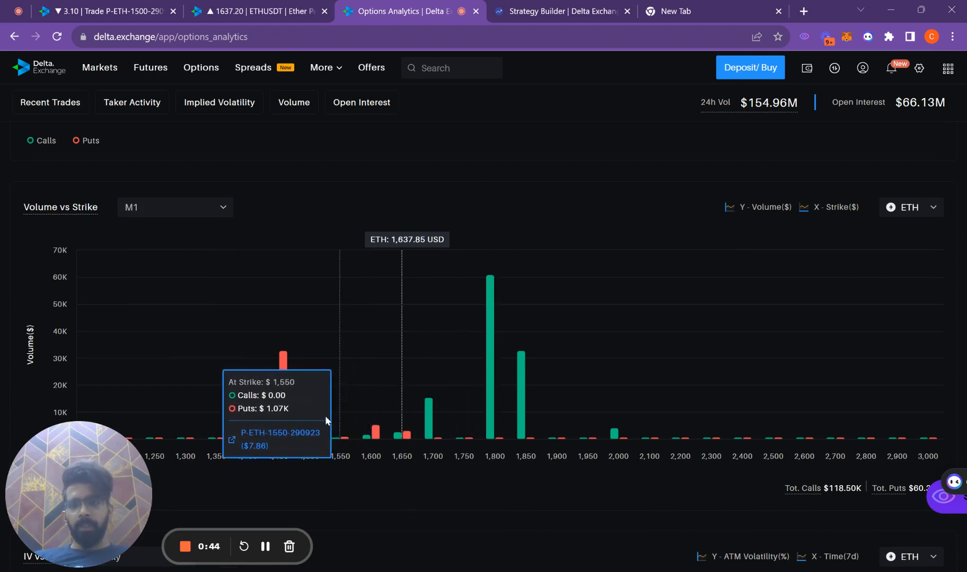
pyautogui.moveTo(491, 415)
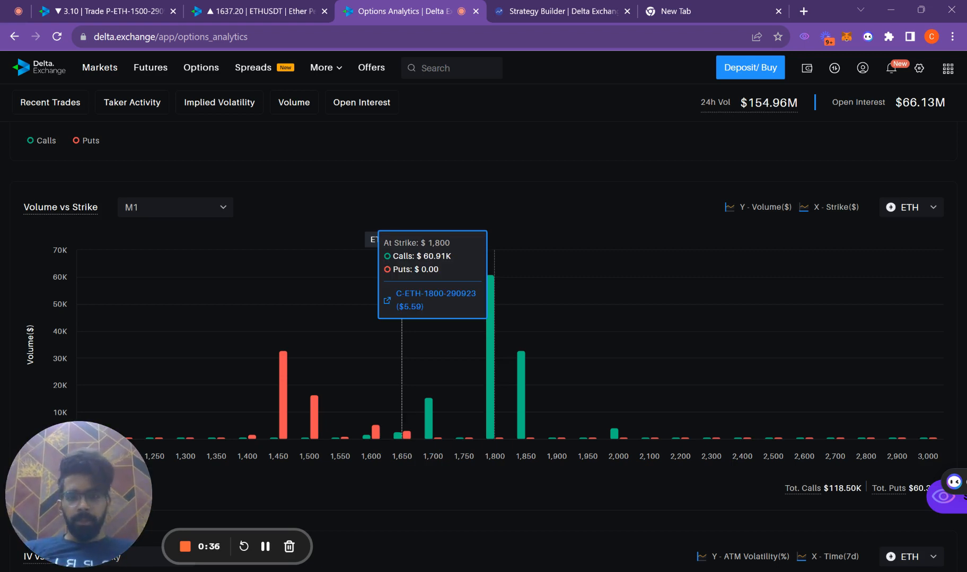
pyautogui.moveTo(479, 395)
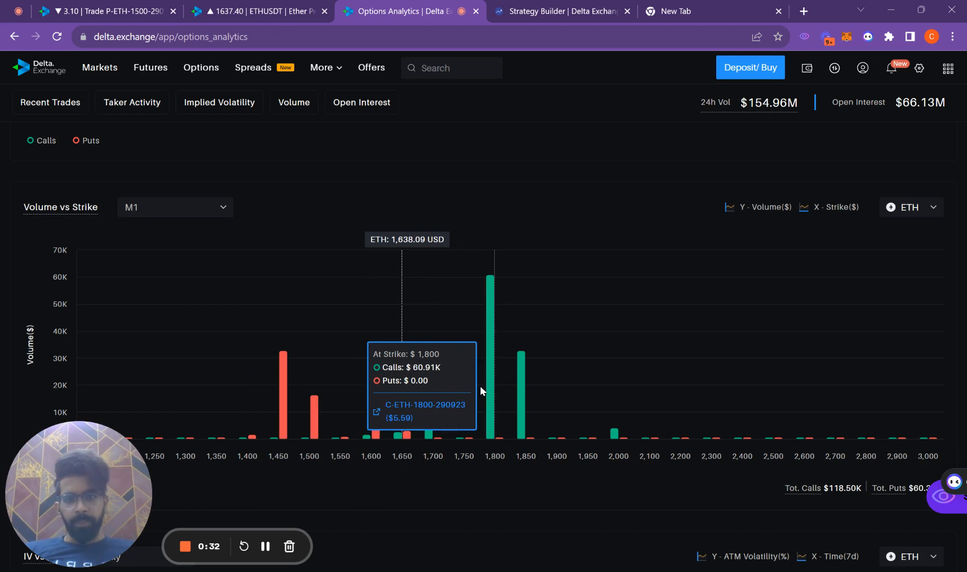
pyautogui.moveTo(309, 400)
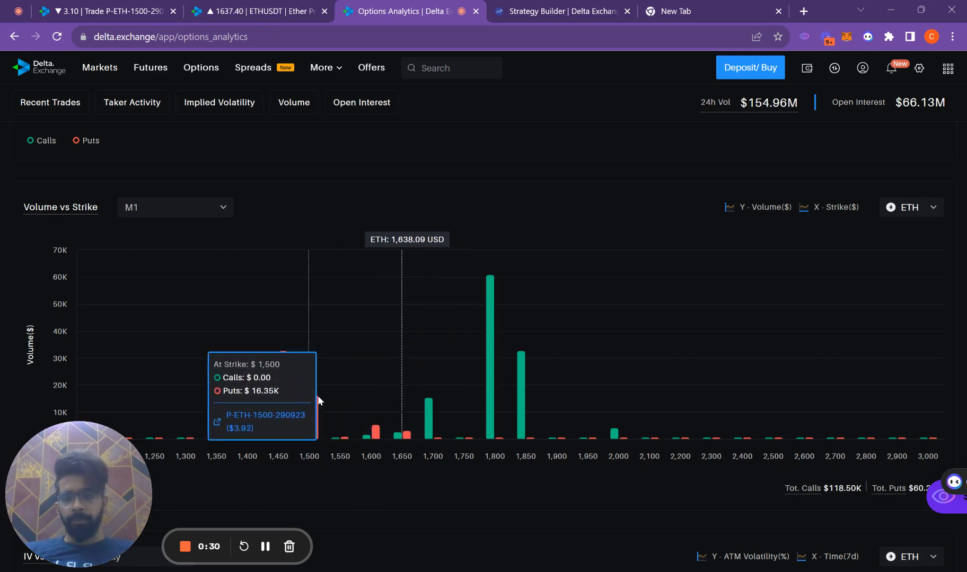
# - Scroll through the ETH IV vs RV chart down to the IV-RV spread chart
pyautogui.scroll(-3)
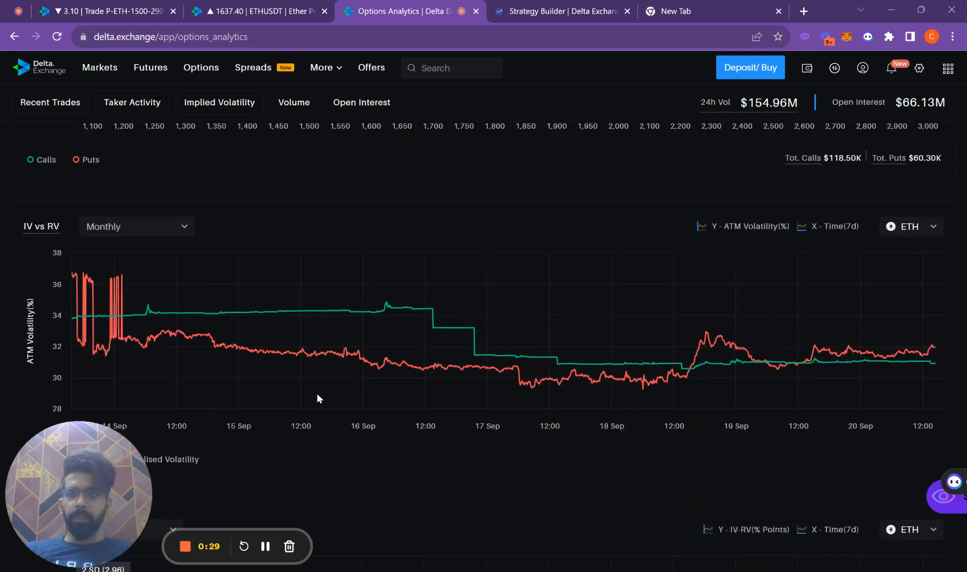
pyautogui.moveTo(918, 352)
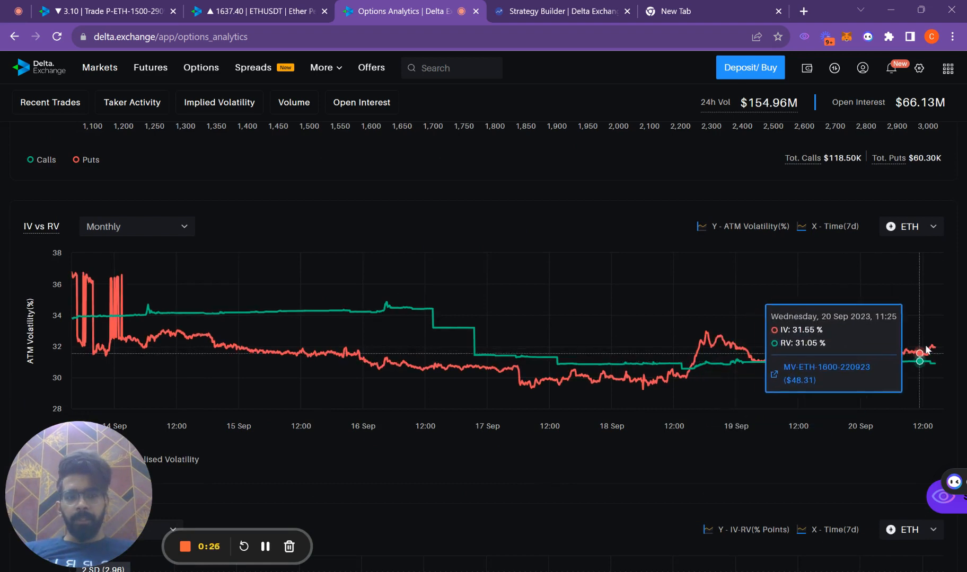
pyautogui.moveTo(928, 353)
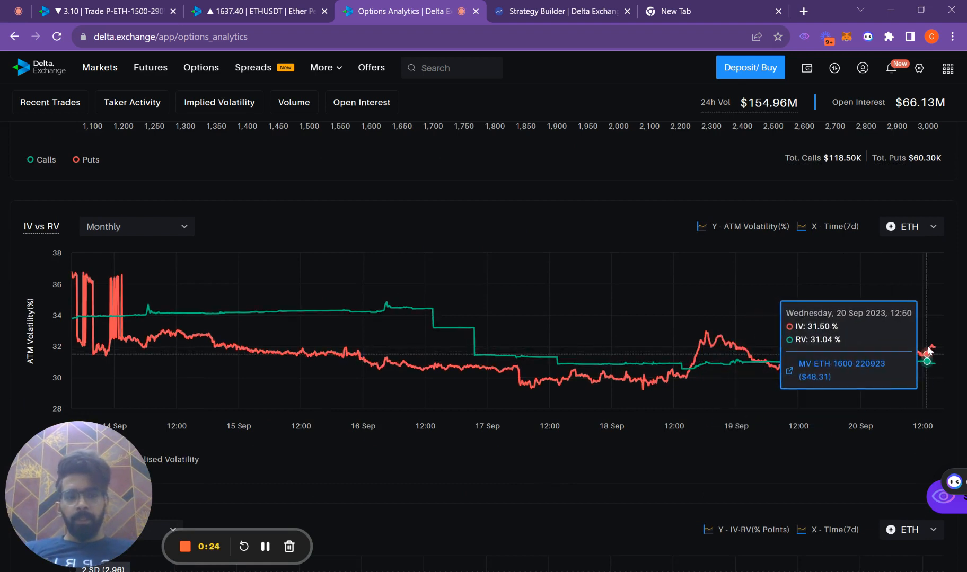
pyautogui.moveTo(930, 347)
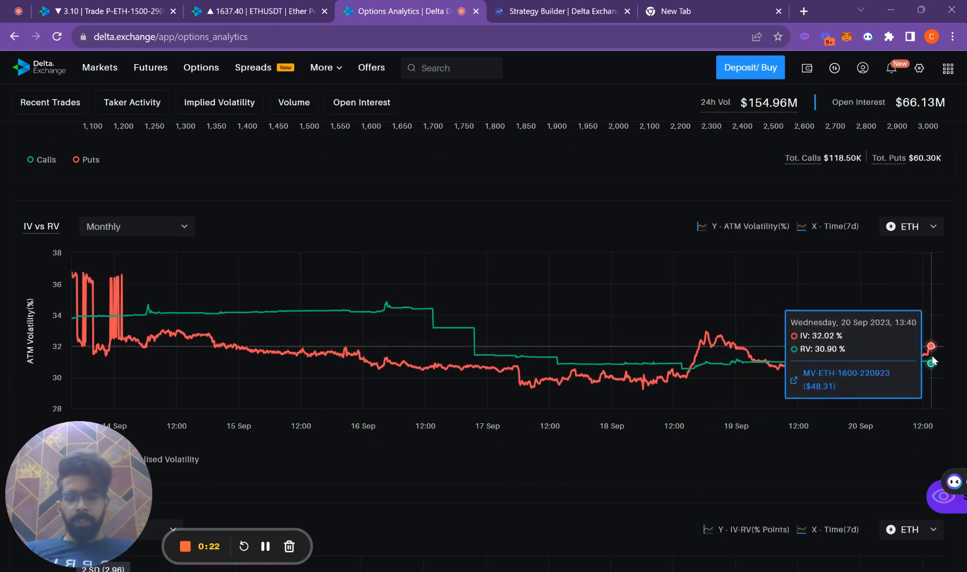
pyautogui.scroll(-3)
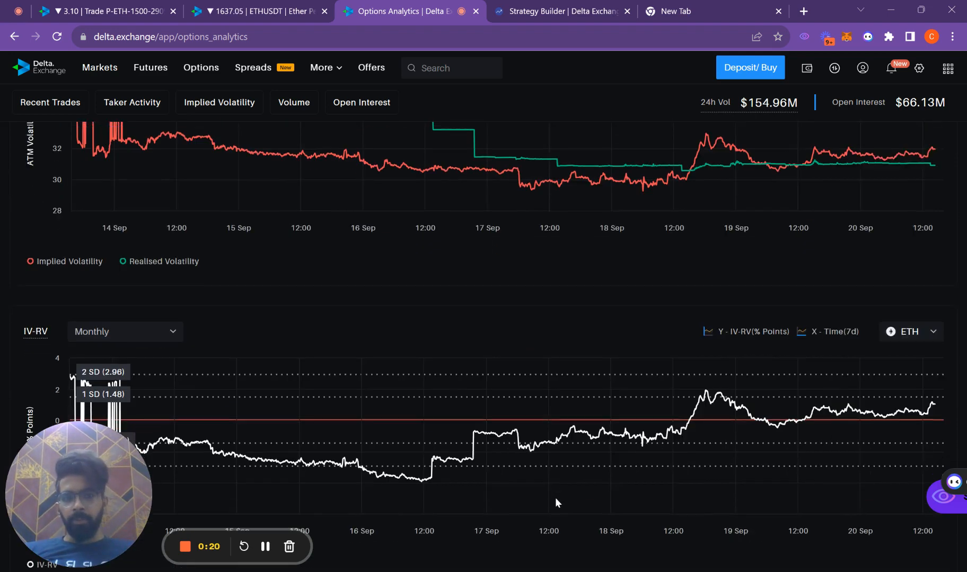
pyautogui.scroll(-3)
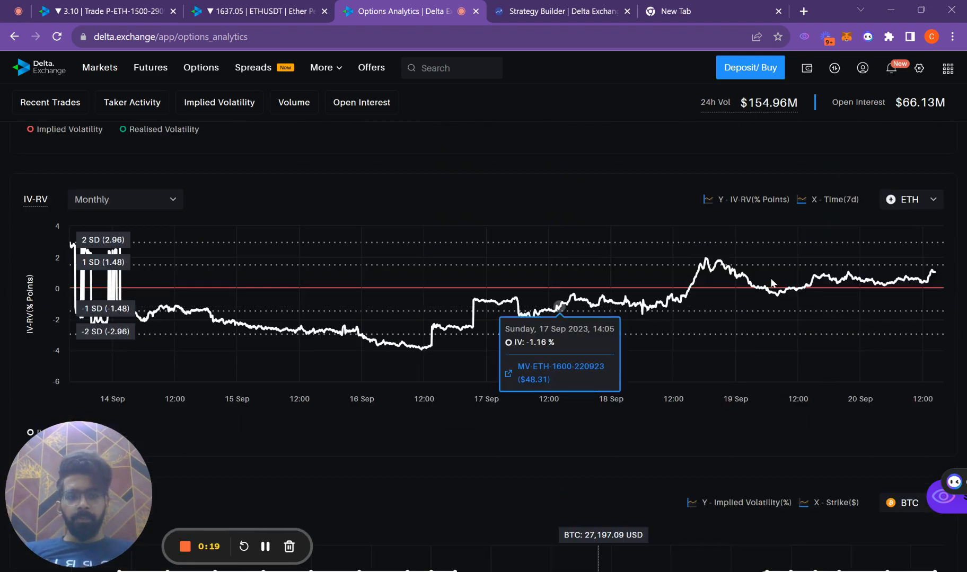
pyautogui.moveTo(952, 291)
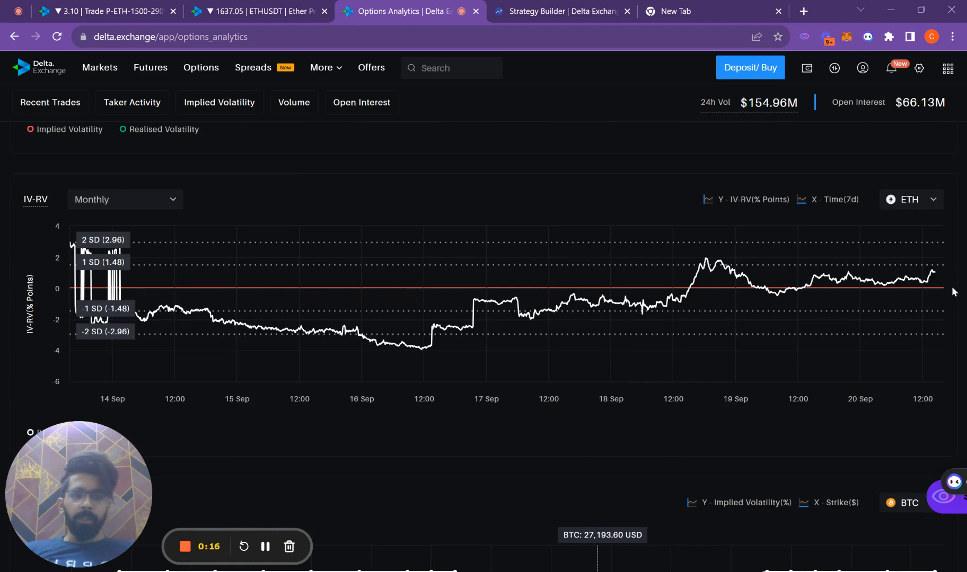
pyautogui.moveTo(835, 271)
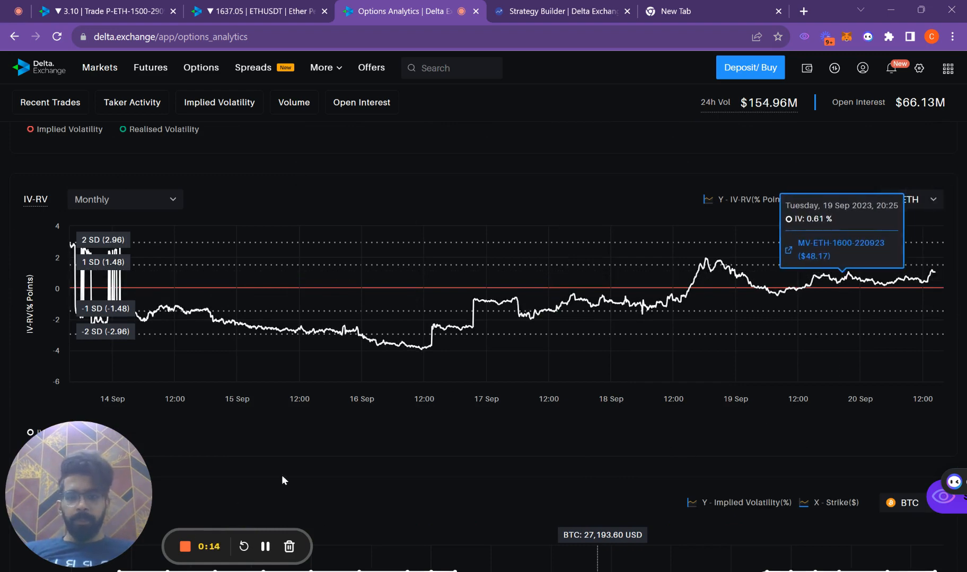
# - Return to the ETHUSDT range chart to read the ADX indicator
pyautogui.click(259, 11)
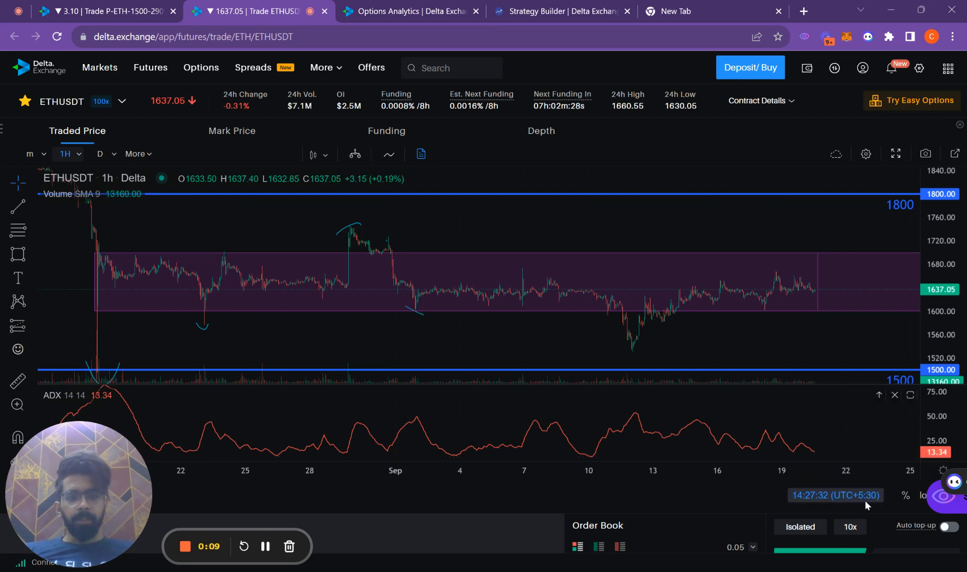
pyautogui.moveTo(812, 456)
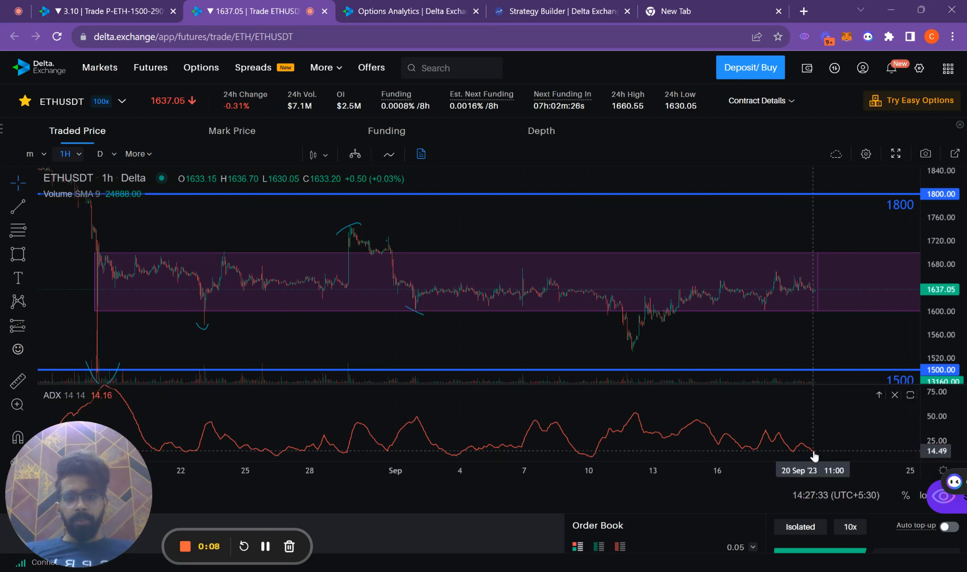